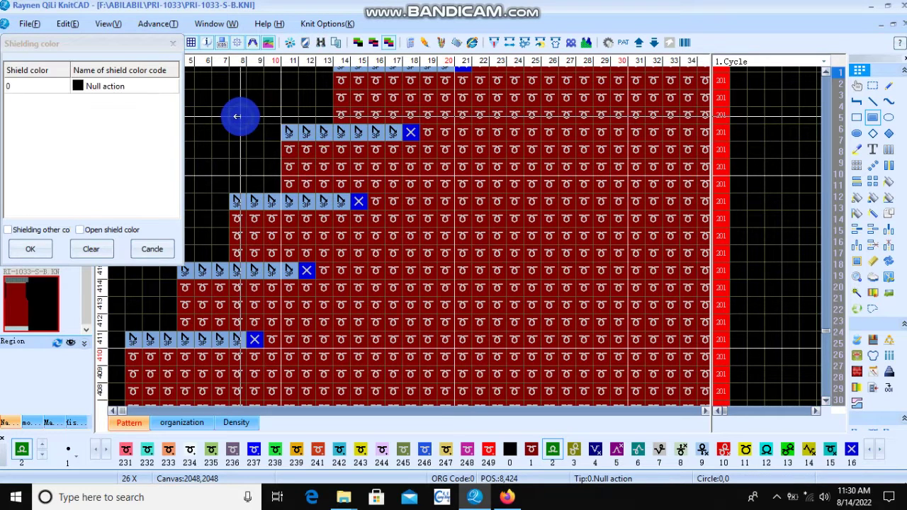
# Close the Shielding color dialog and zoom out to show the full stepped left shaping edge
pyautogui.click(300, 130)
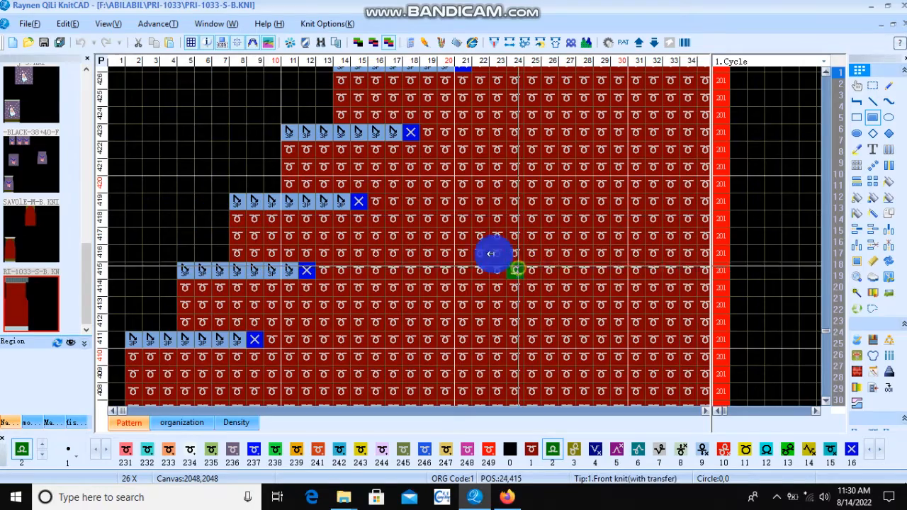
pyautogui.moveTo(517, 269); pyautogui.dragTo(212, 96)
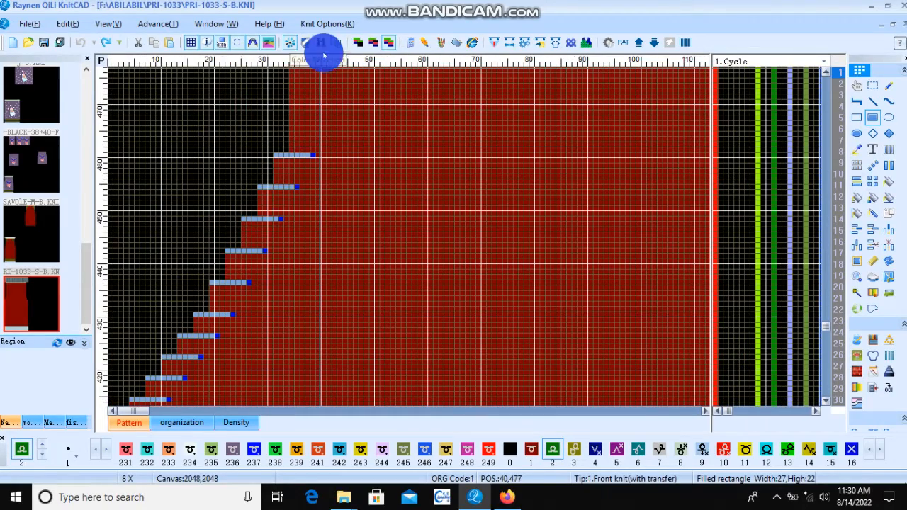
# Enable 'Open shield color' for null action, code 73 and code 16 stitches and confirm
pyautogui.click(323, 40)
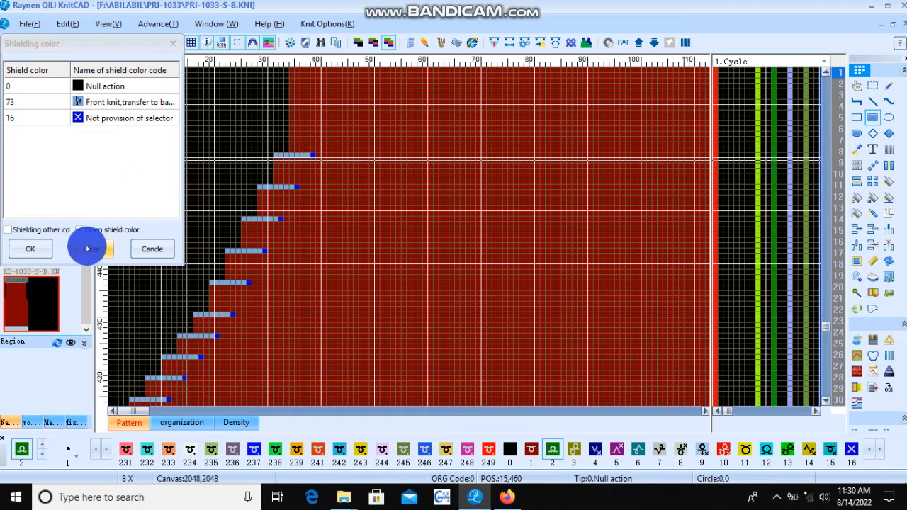
pyautogui.click(79, 229)
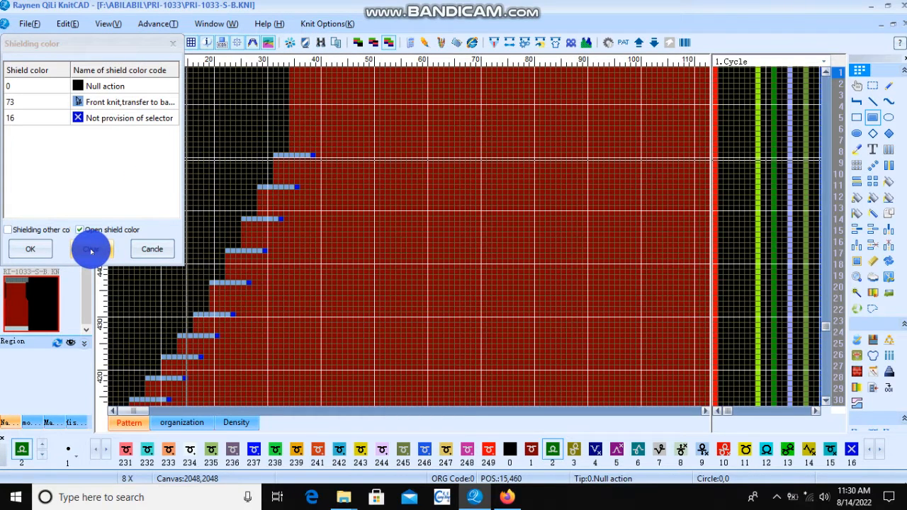
pyautogui.click(91, 249)
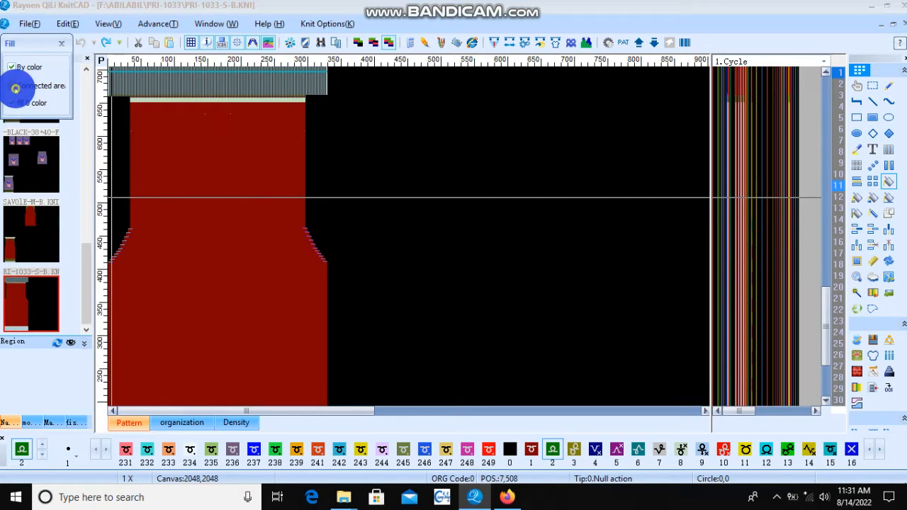
# Set the Fill tool to match by colour so the red knit body can be recoloured green
pyautogui.click(309, 248)
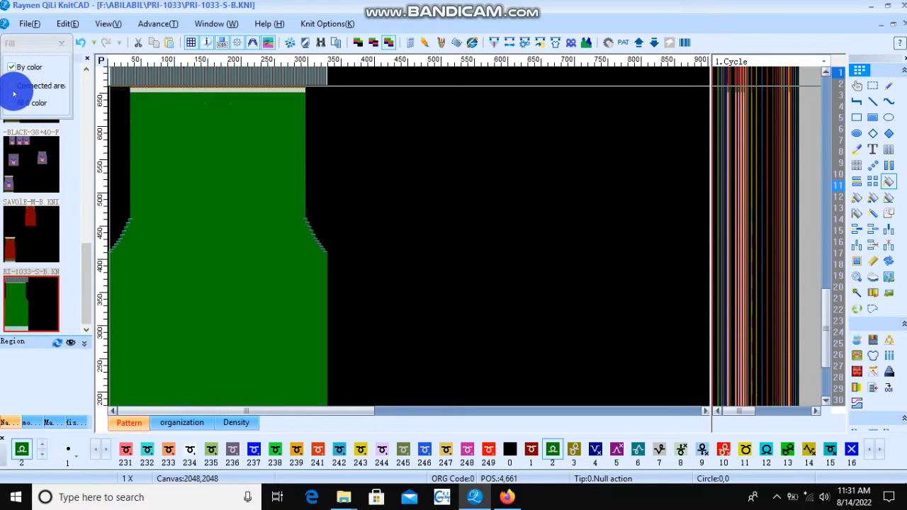
pyautogui.click(179, 154)
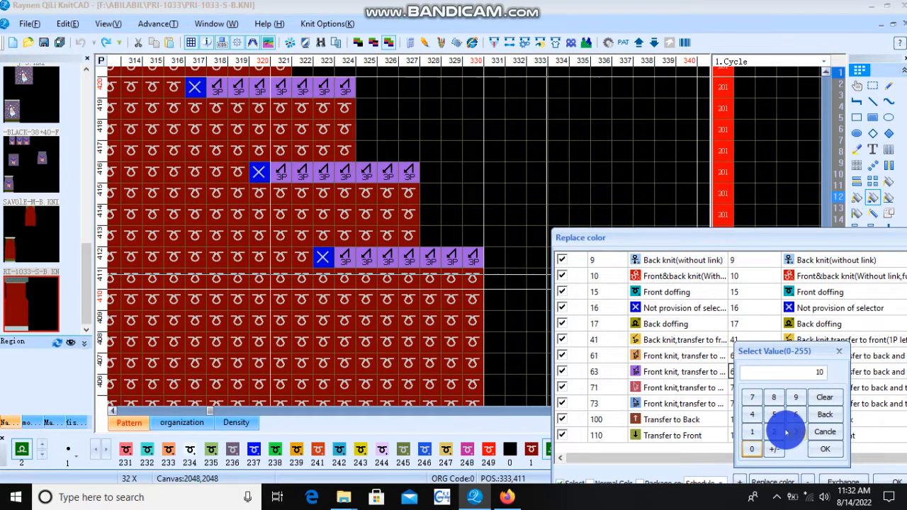
# Confirm code 103 'Front knit (3P left) transfer' as the replacement for code 63
pyautogui.click(825, 449)
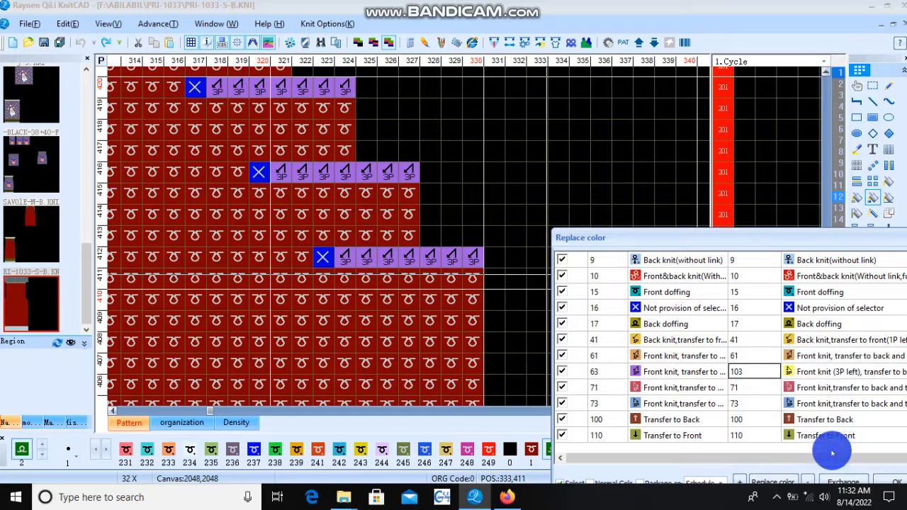
pyautogui.moveTo(765, 240)
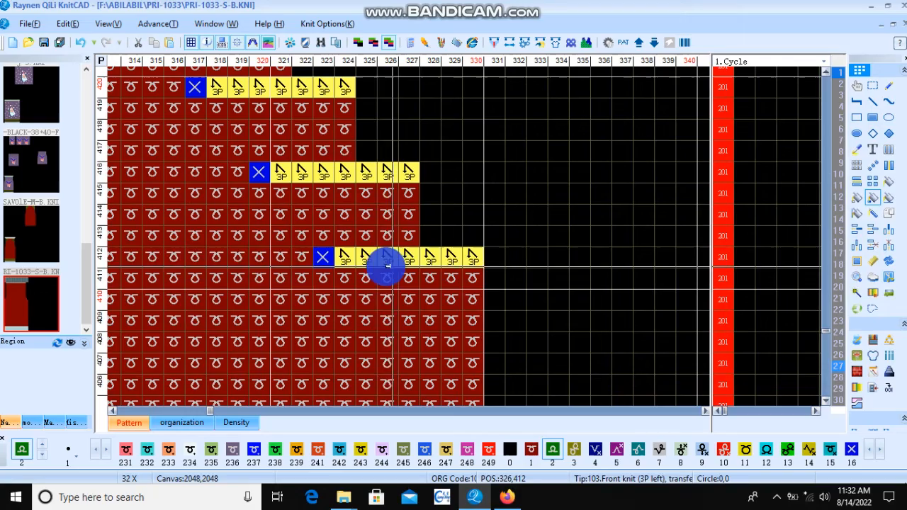
pyautogui.moveTo(396, 257)
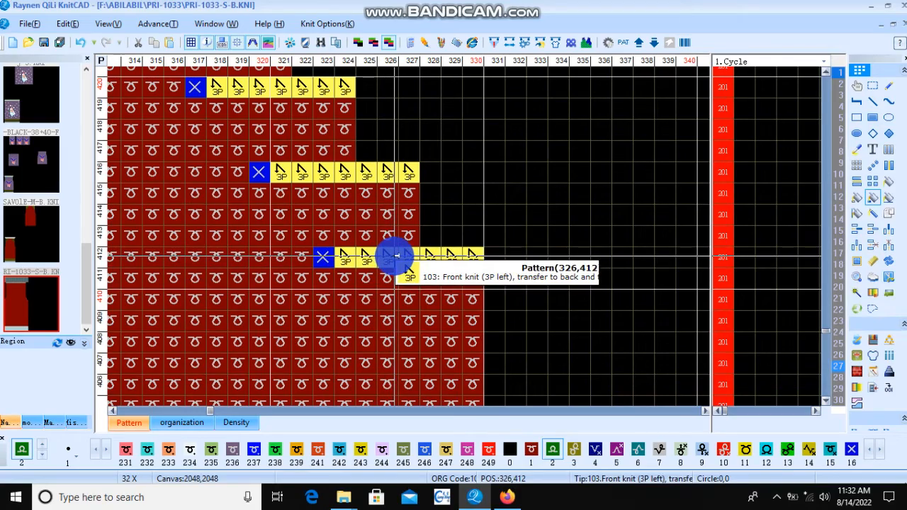